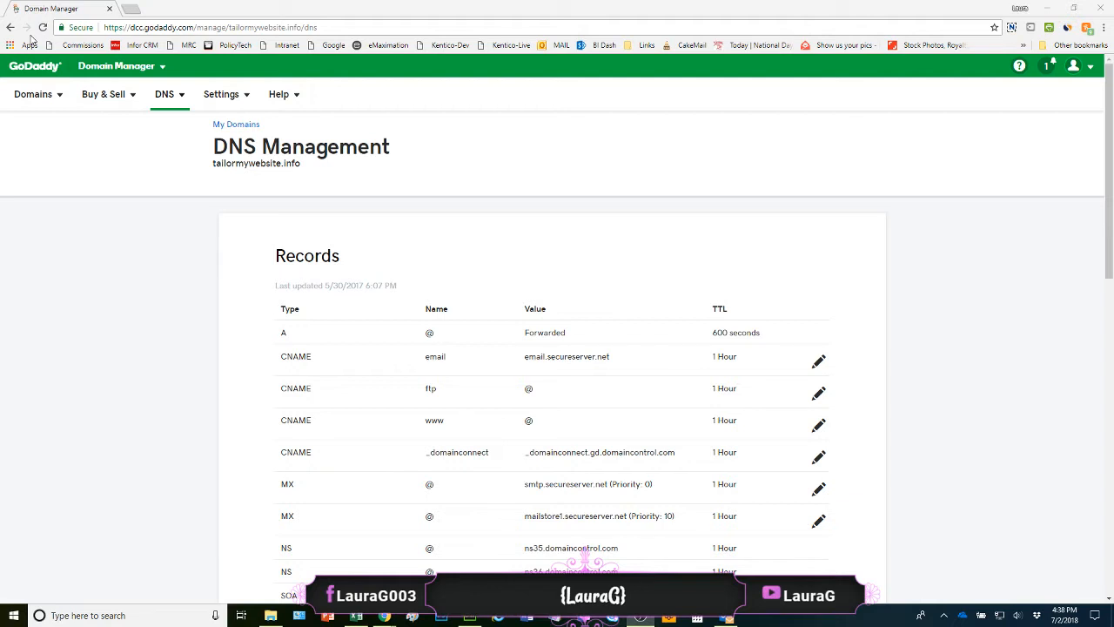
mouse_move(614, 184)
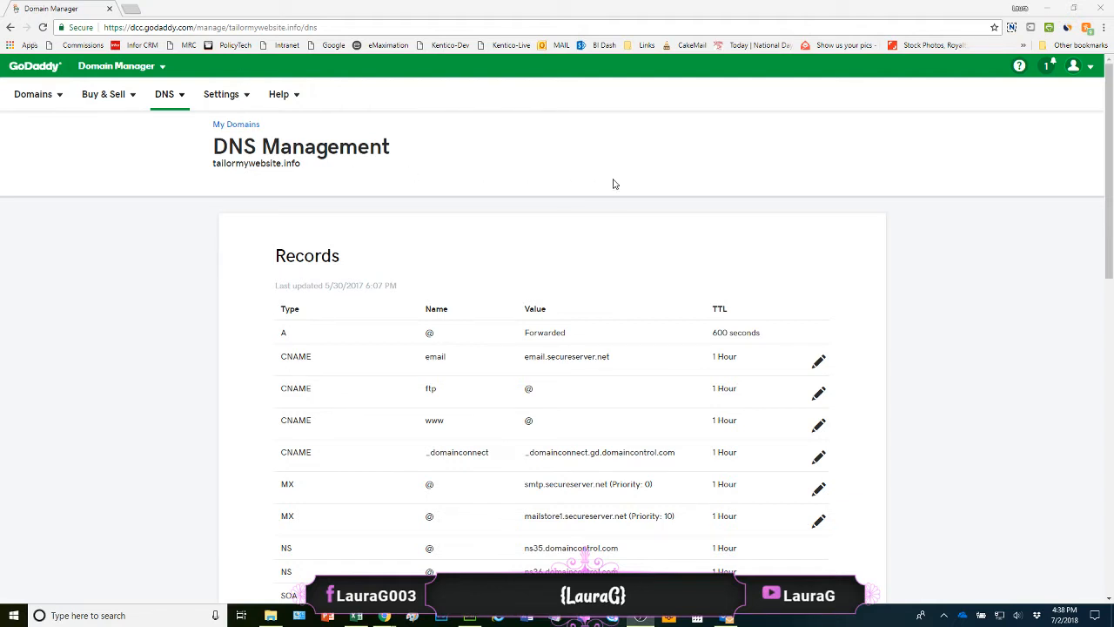
Step: Check the sending IP in the email's SPF result, then begin a new tailormywebsite.info DNS record
scroll("down", 3)
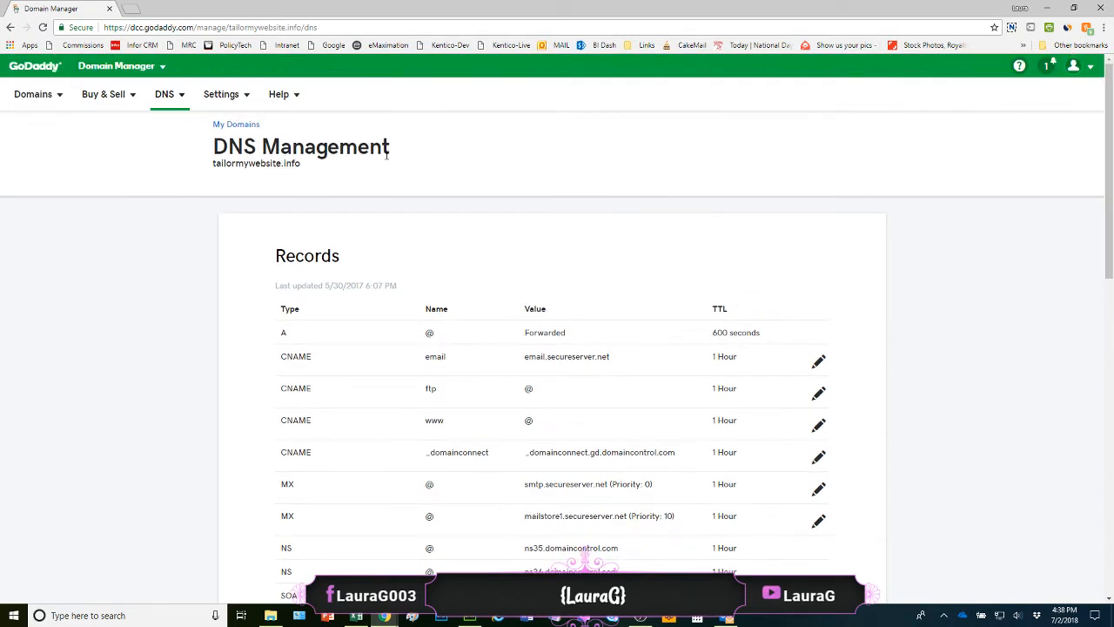
scroll("down", 3)
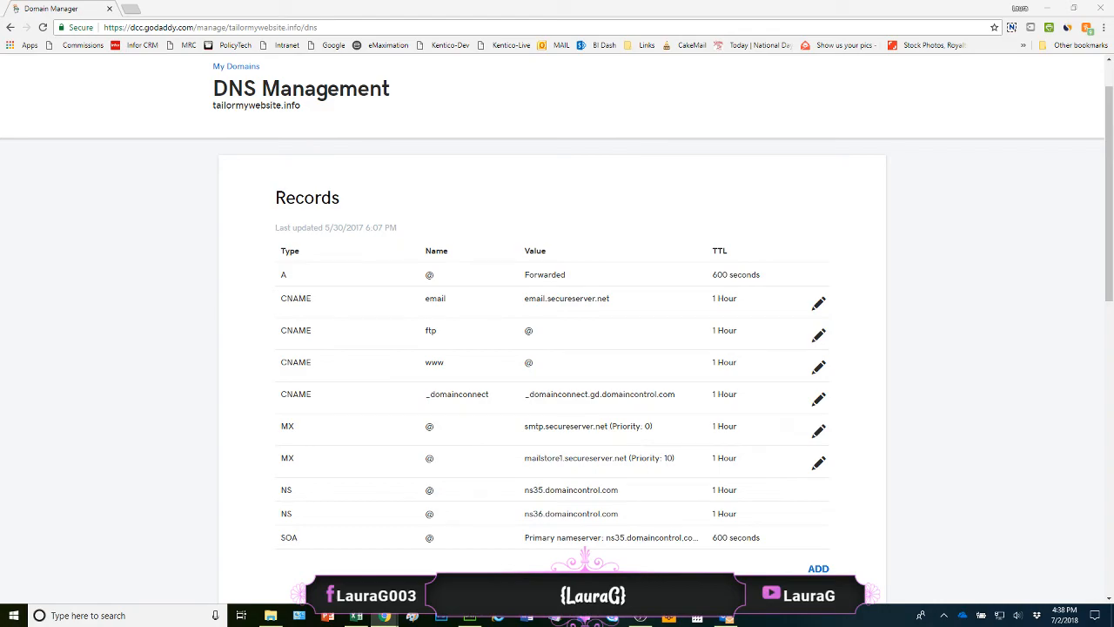
left_click(387, 43)
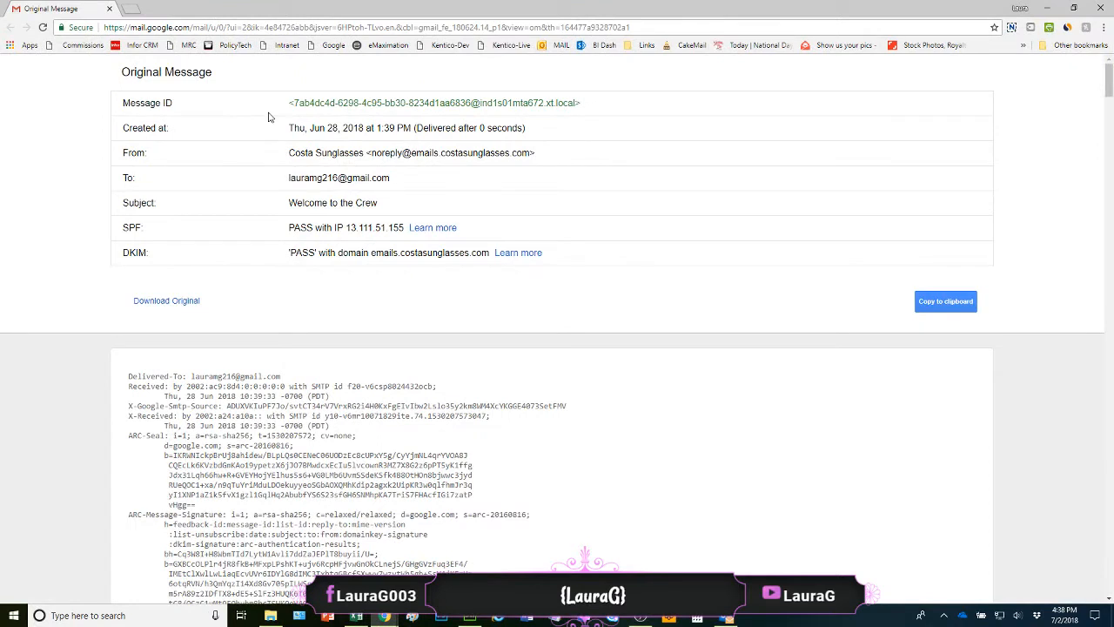
mouse_move(402, 221)
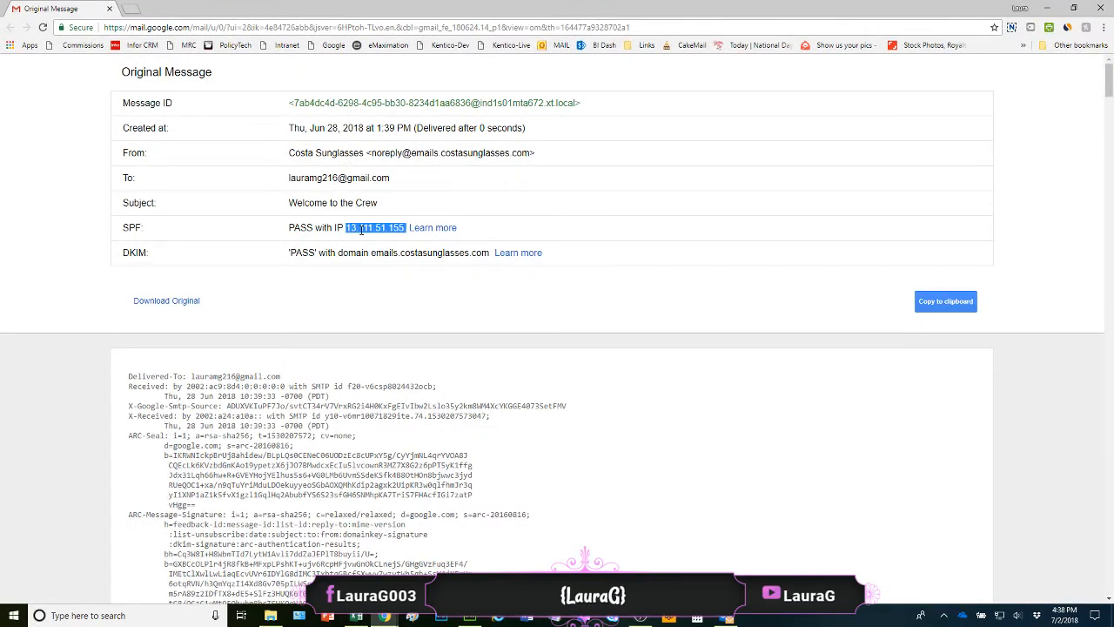
double_click(354, 253)
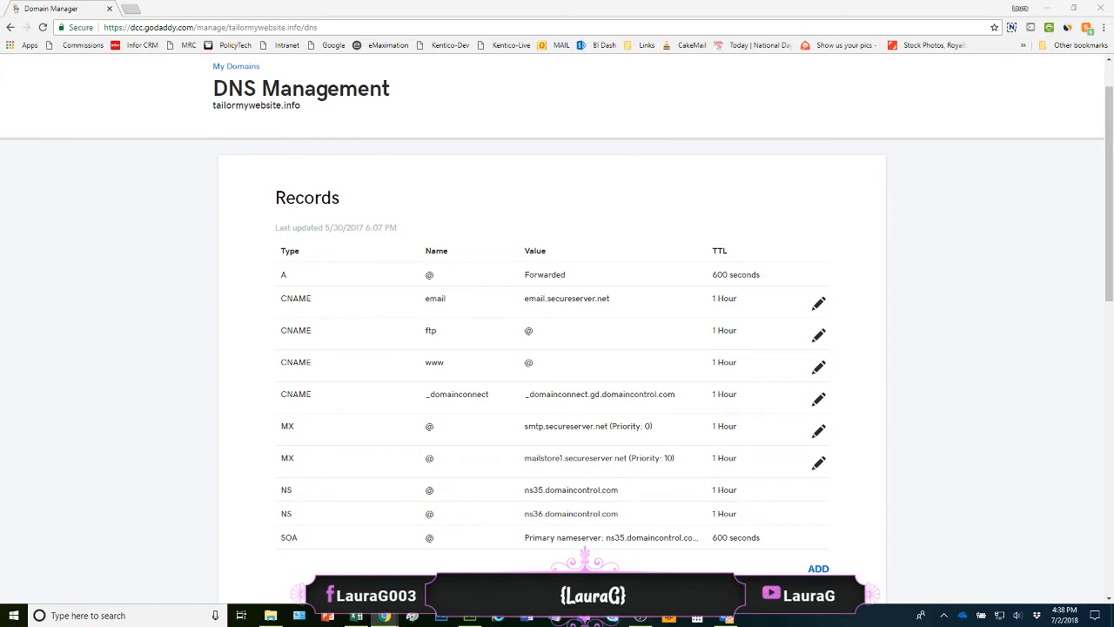
mouse_move(69, 229)
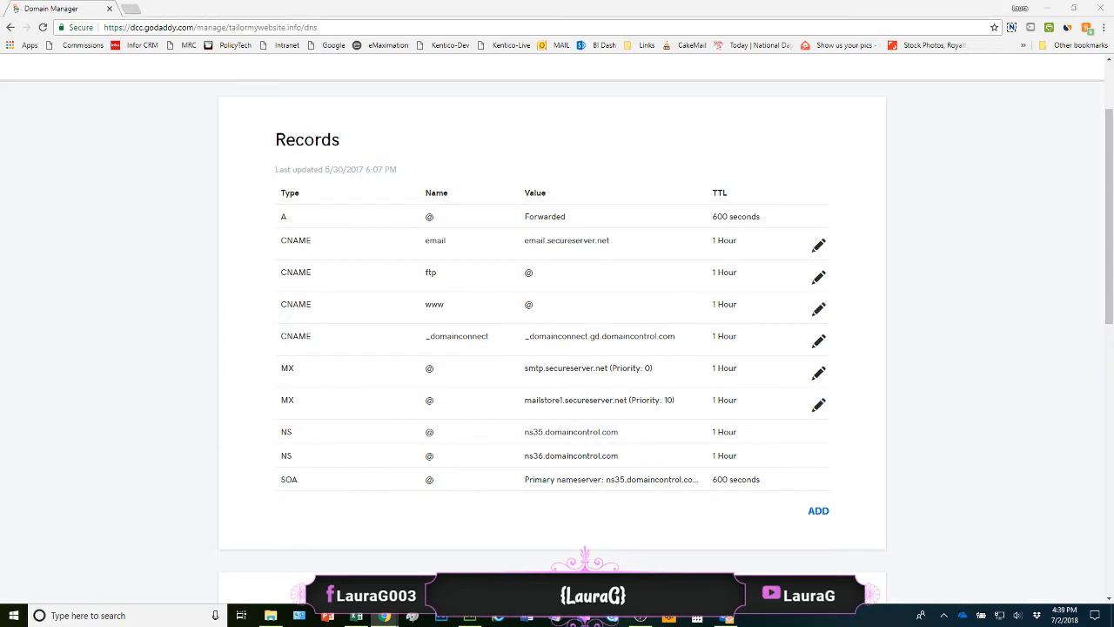
mouse_move(838, 490)
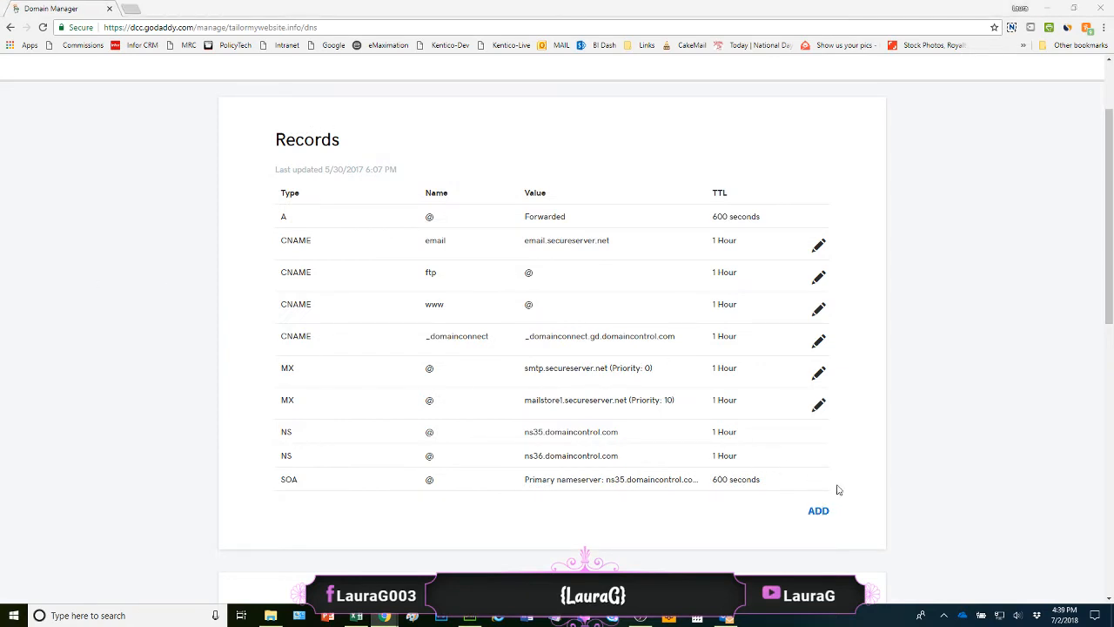
left_click(817, 510)
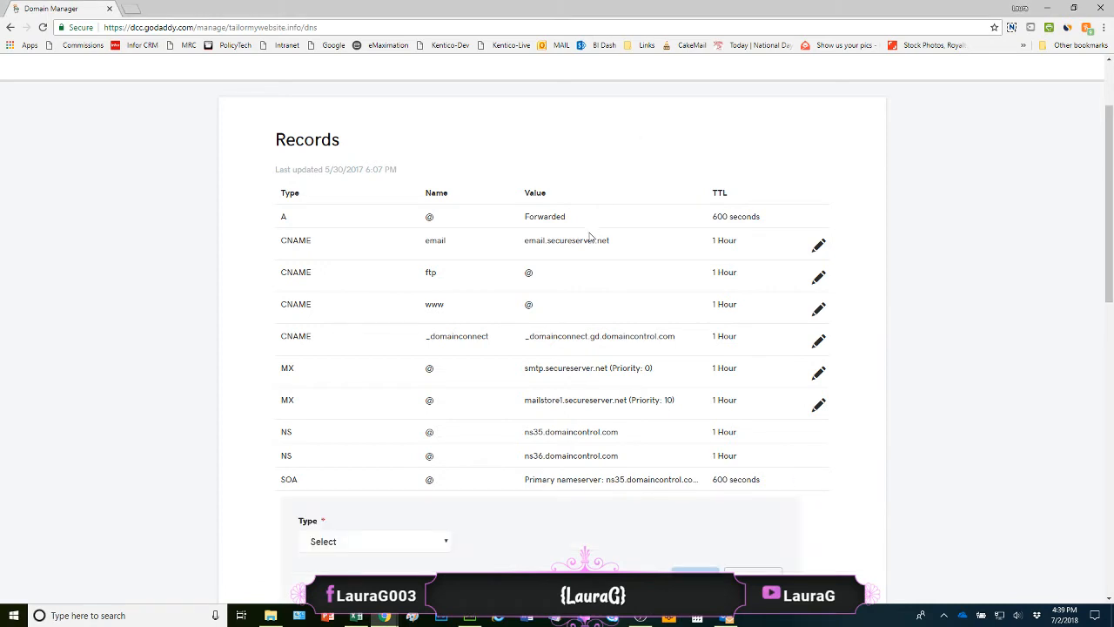
Step: Make the record type TXT with host shopify-verify, keeping the 1 Hour TTL
scroll("down", 3)
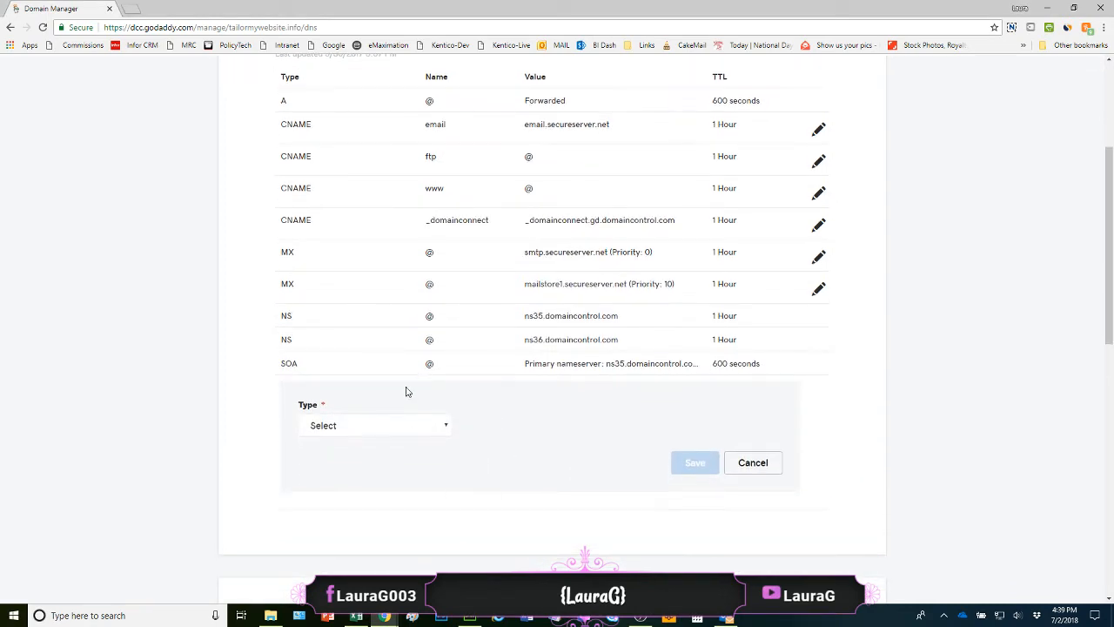
left_click(374, 424)
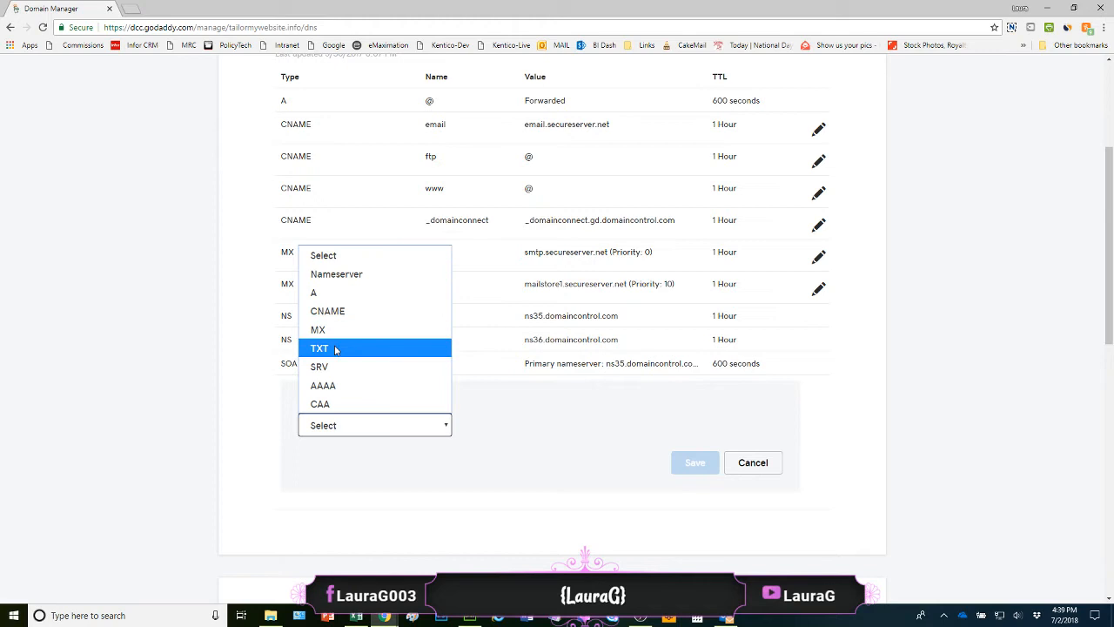
left_click(319, 348)
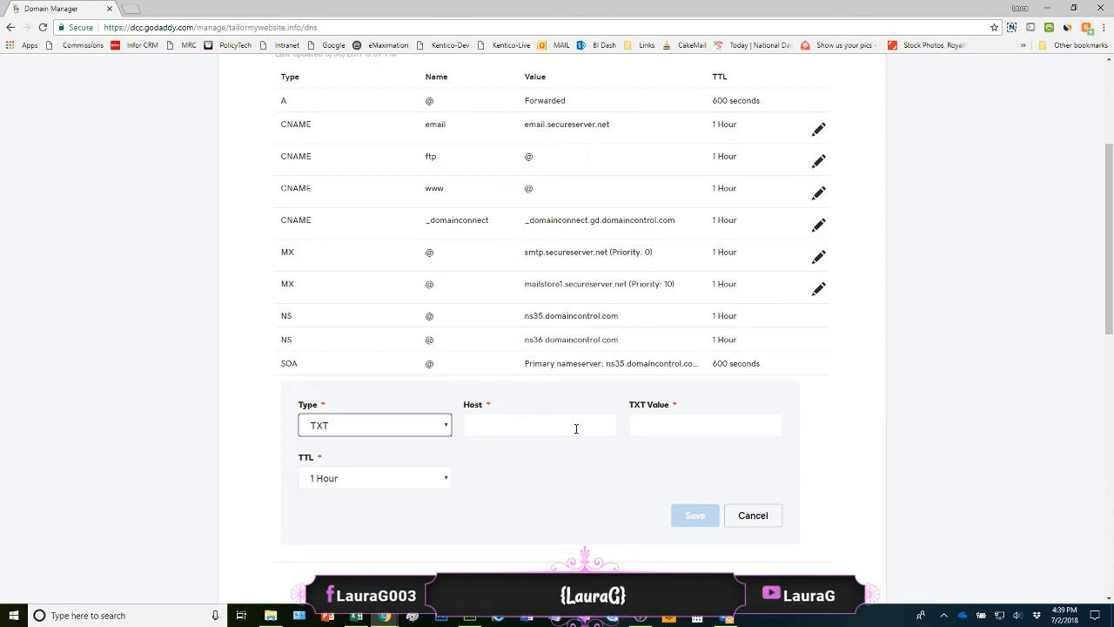
mouse_move(436, 486)
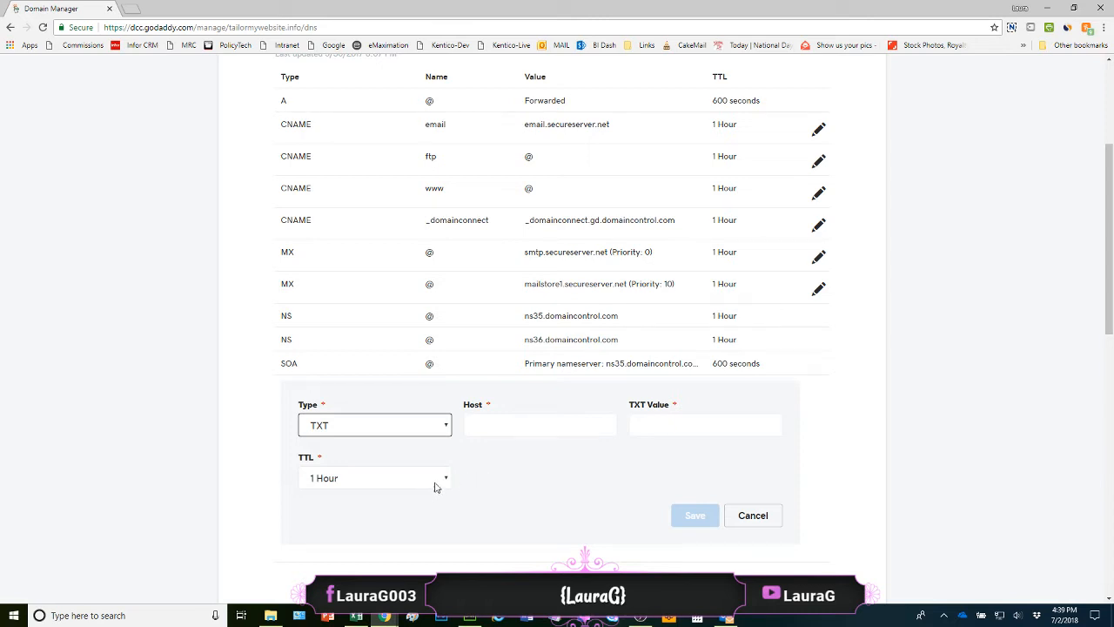
left_click(375, 477)
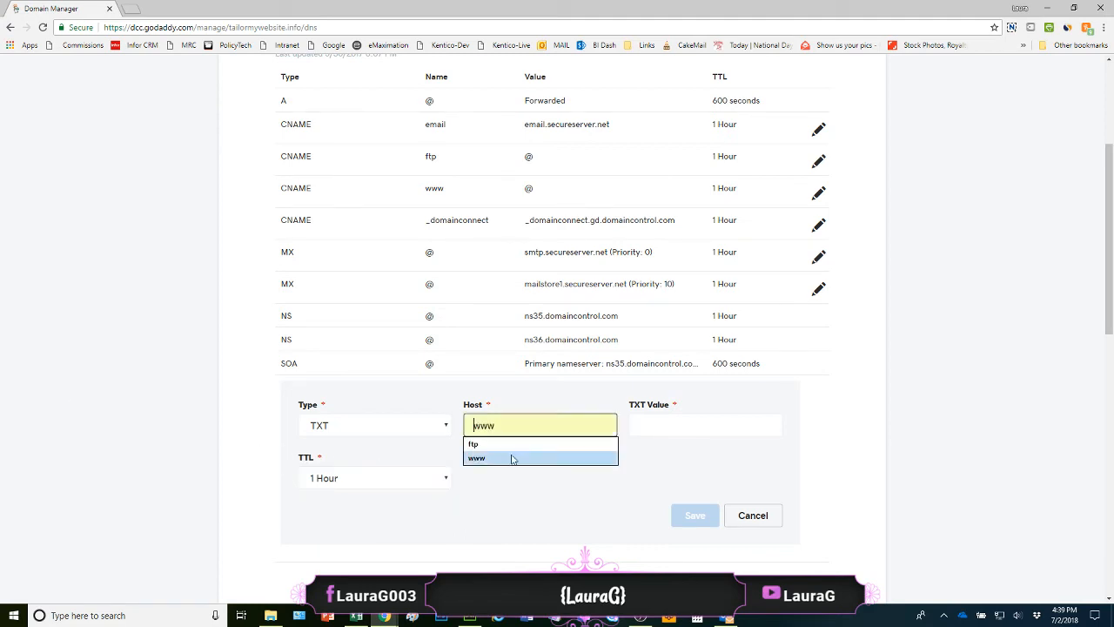
type("shopify-verify")
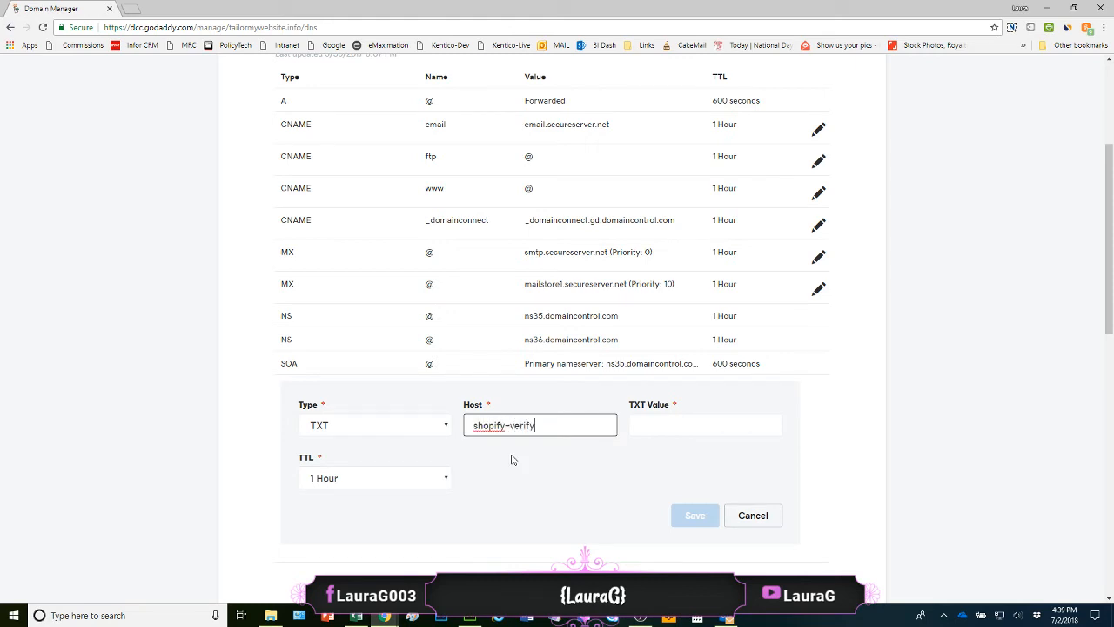
left_click(705, 425)
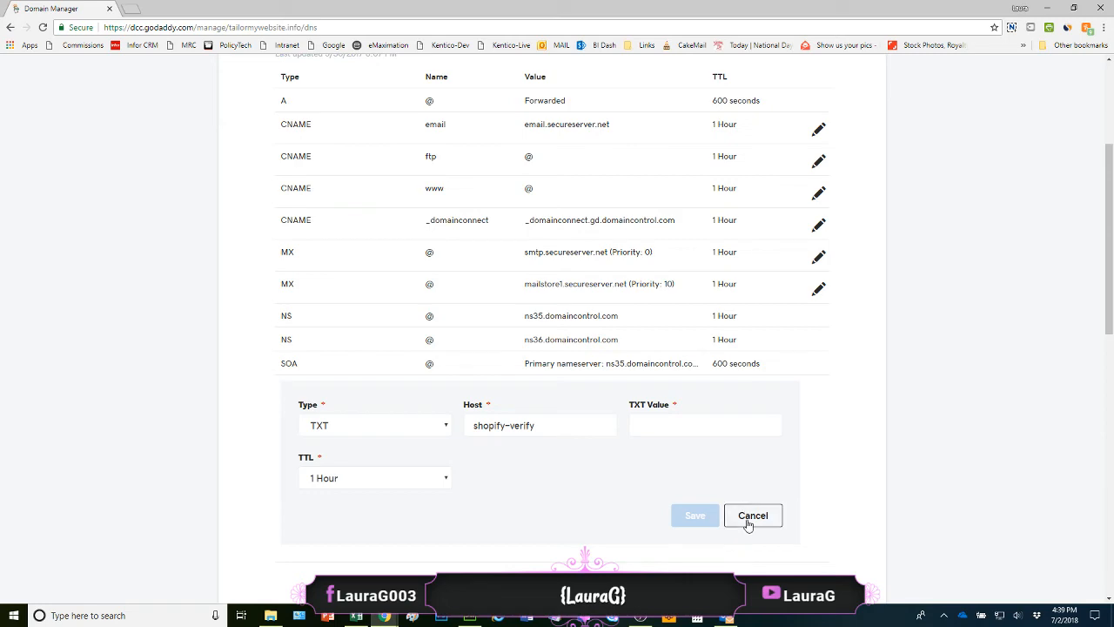
Step: Cancel the unfinished TXT record and highlight DKIM PASS in Gmail's original message
left_click(752, 516)
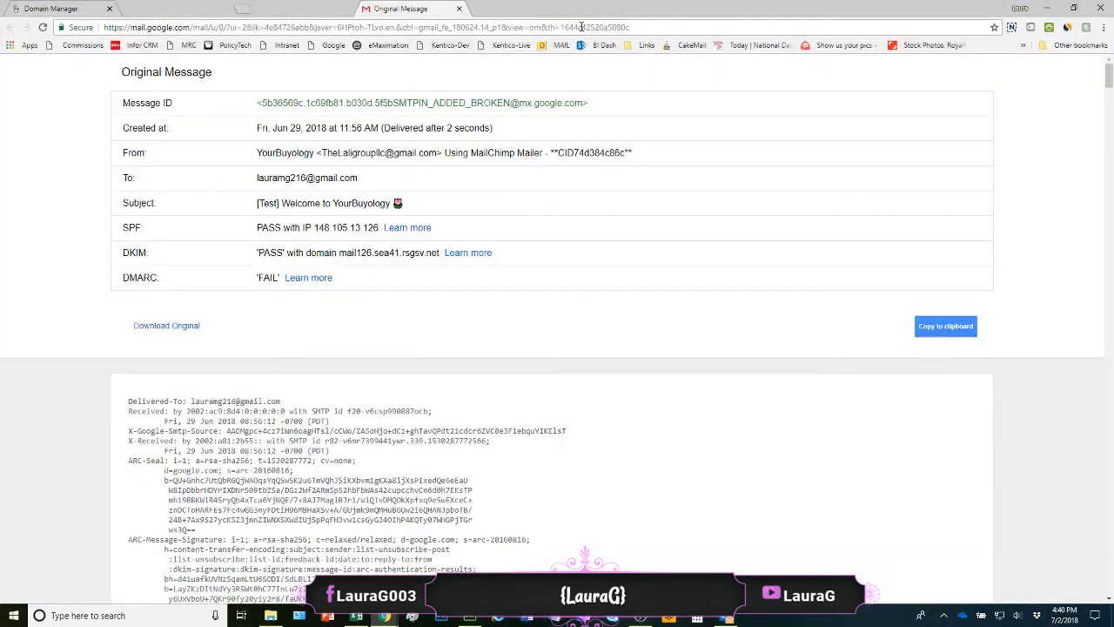
double_click(270, 253)
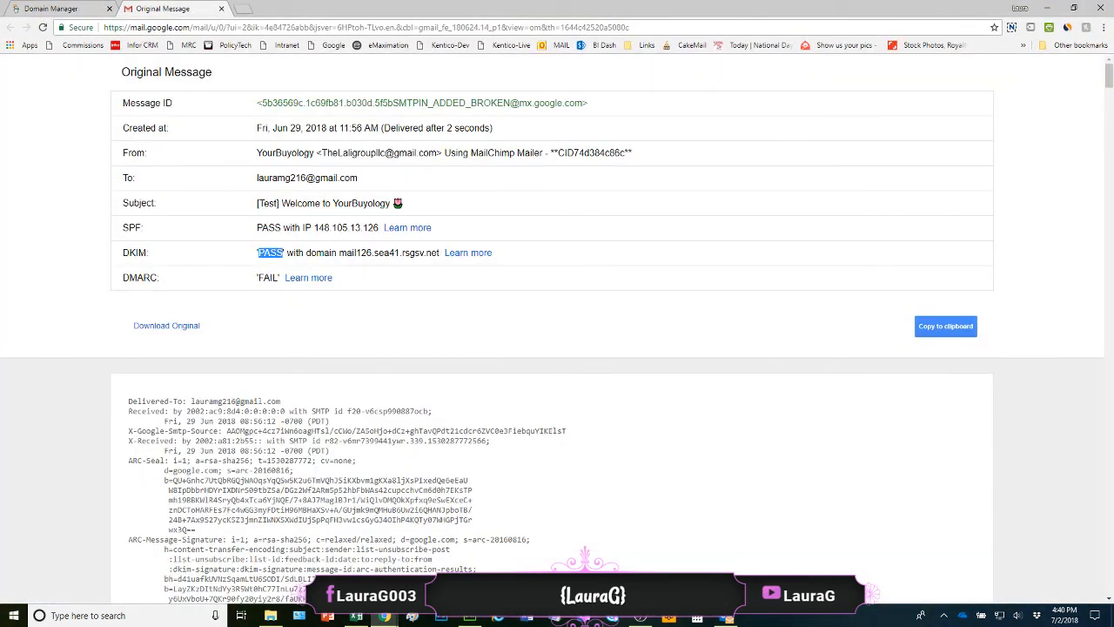